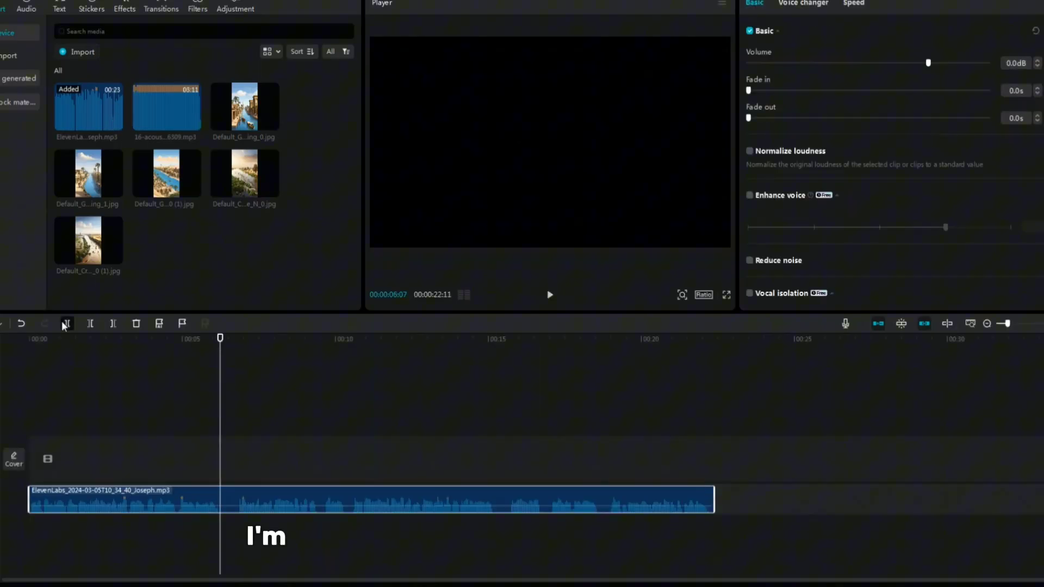
Split the voiceover at its pauses and close the gap before the last piece, trimming it to about 21 seconds
{"action": "left_click", "coordinate": [135, 324]}
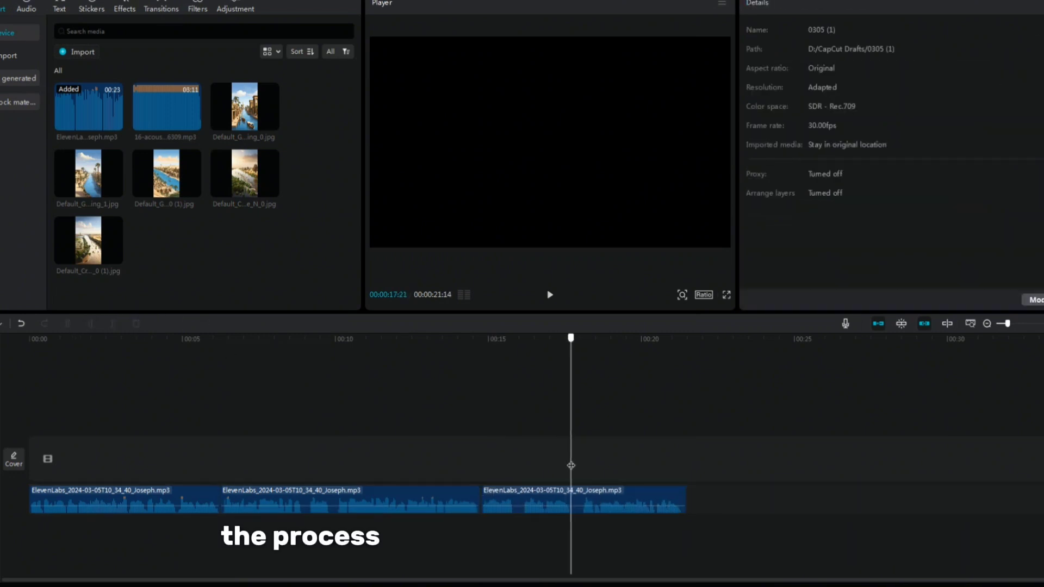
{"action": "left_click", "coordinate": [599, 499]}
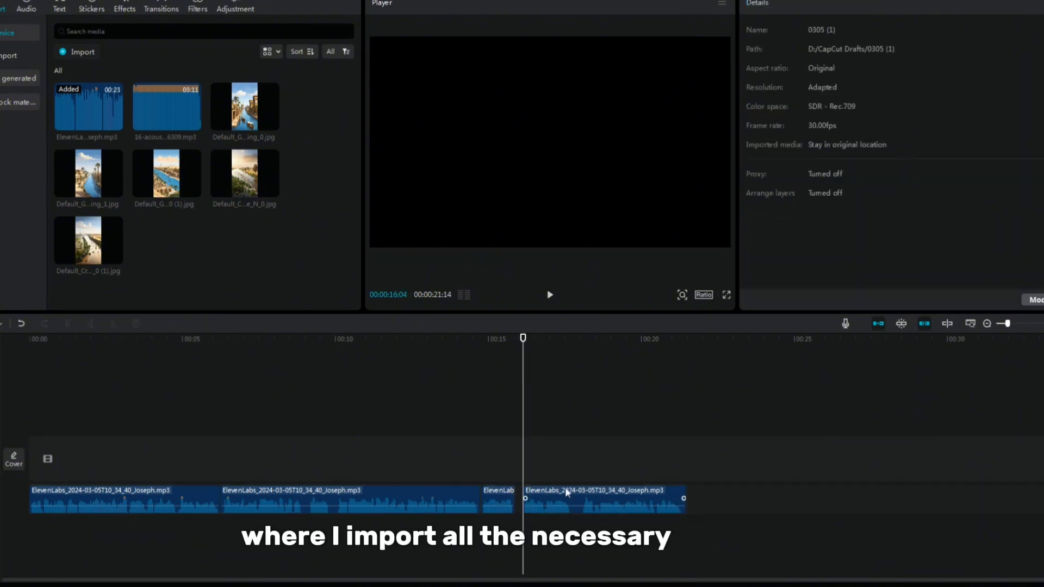
{"action": "left_click", "coordinate": [605, 500]}
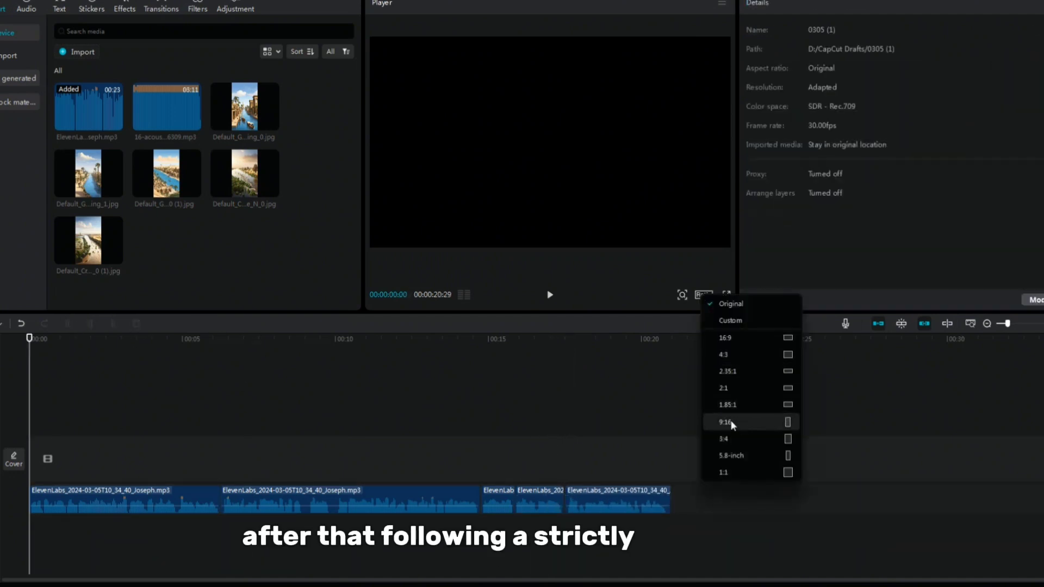
Make the project a 9:16 vertical frame and browse the transitions library for the image cuts
{"action": "left_click", "coordinate": [725, 422]}
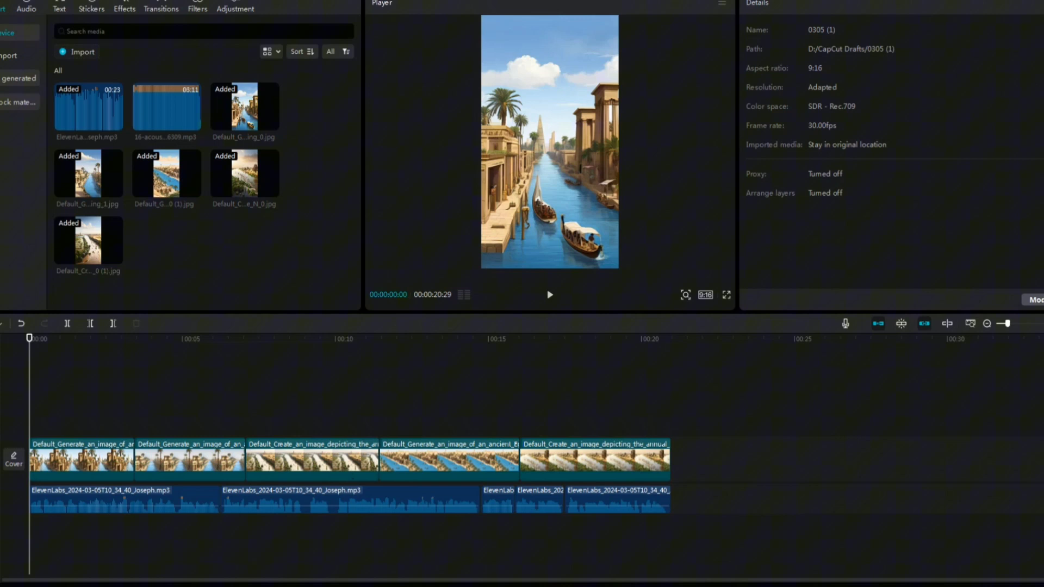
{"action": "left_click", "coordinate": [161, 8]}
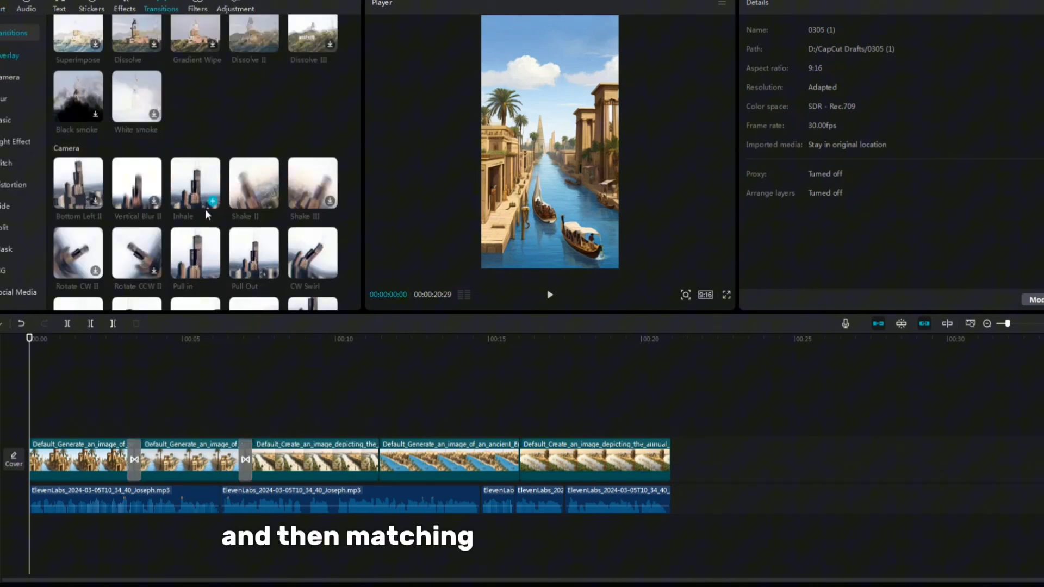
{"action": "scroll", "scroll_direction": "down", "scroll_amount": 3}
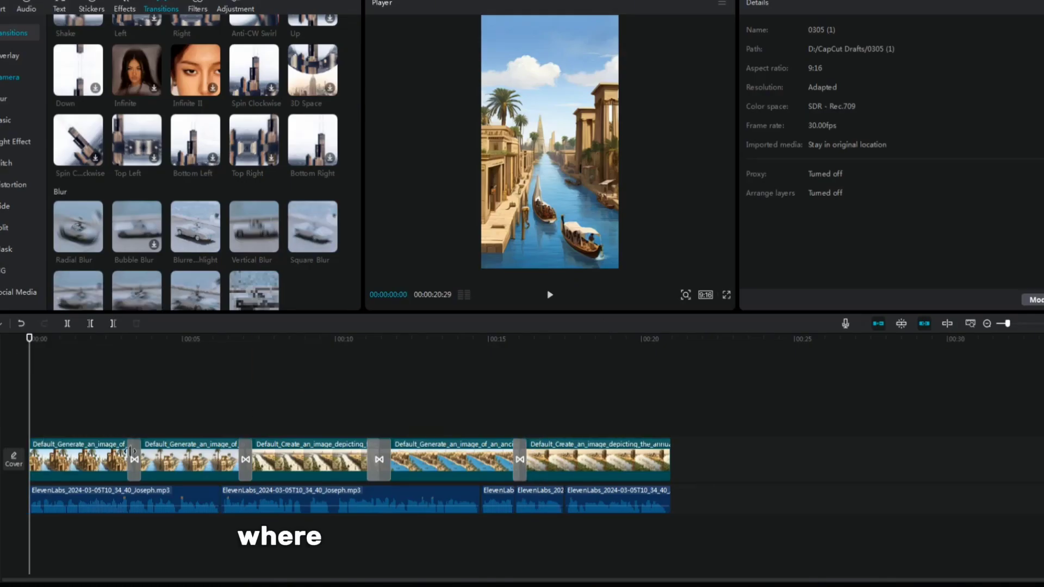
Stretch the Shake effect across the remaining images after the Halo Blur opening, then return to the media list
{"action": "left_click", "coordinate": [124, 8]}
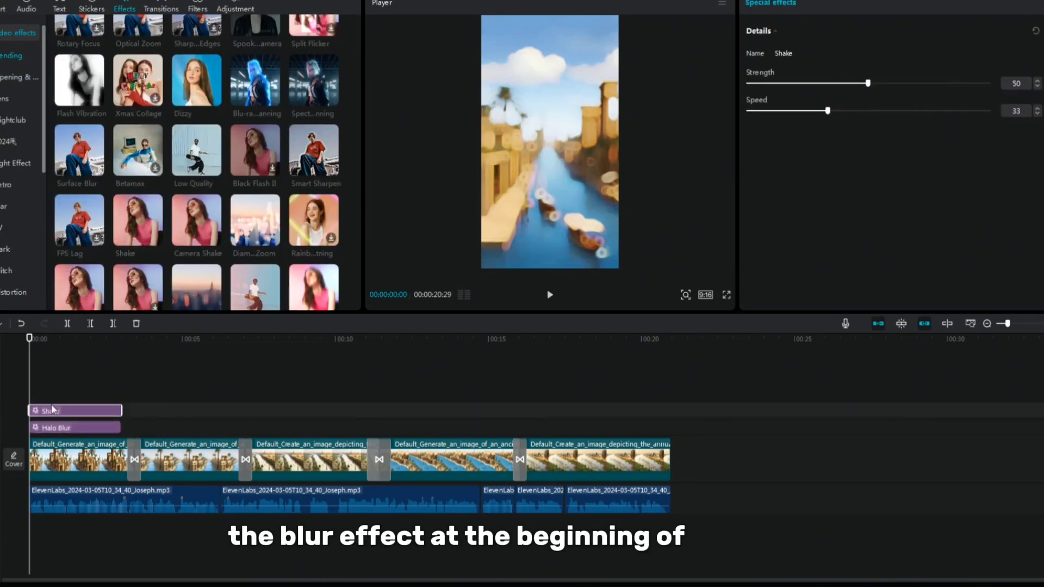
{"action": "left_click_drag", "start_coordinate": [73, 410], "coordinate": [185, 427]}
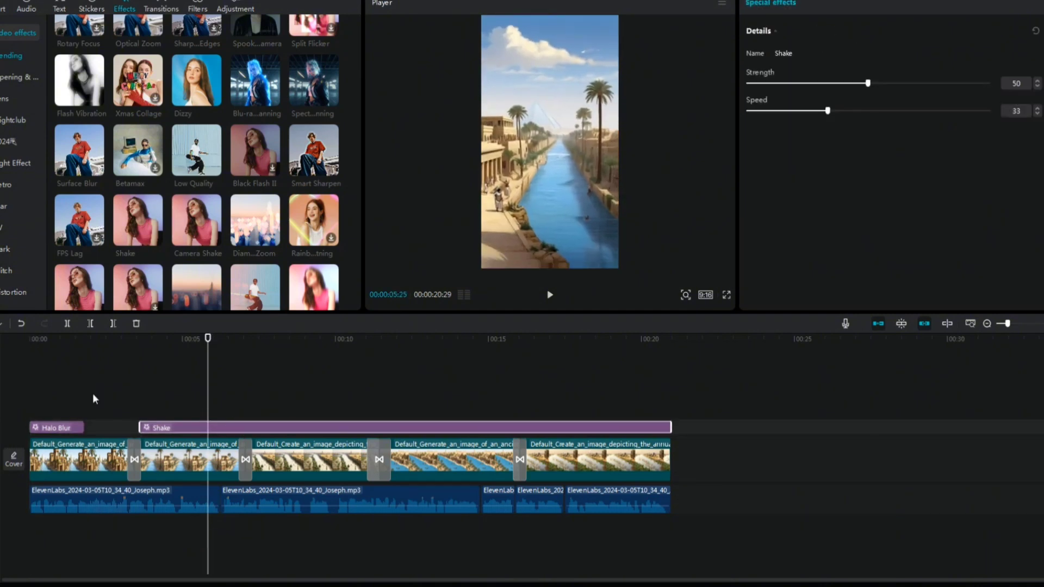
{"action": "left_click", "coordinate": [118, 338]}
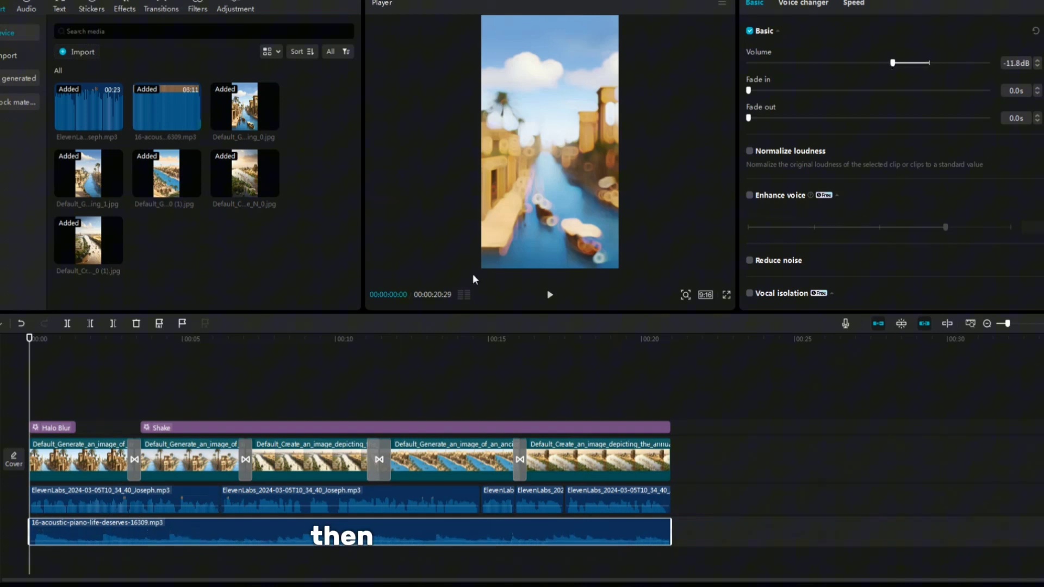
Generate automatic English captions from the voiceover along the whole timeline
{"action": "left_click", "coordinate": [59, 7]}
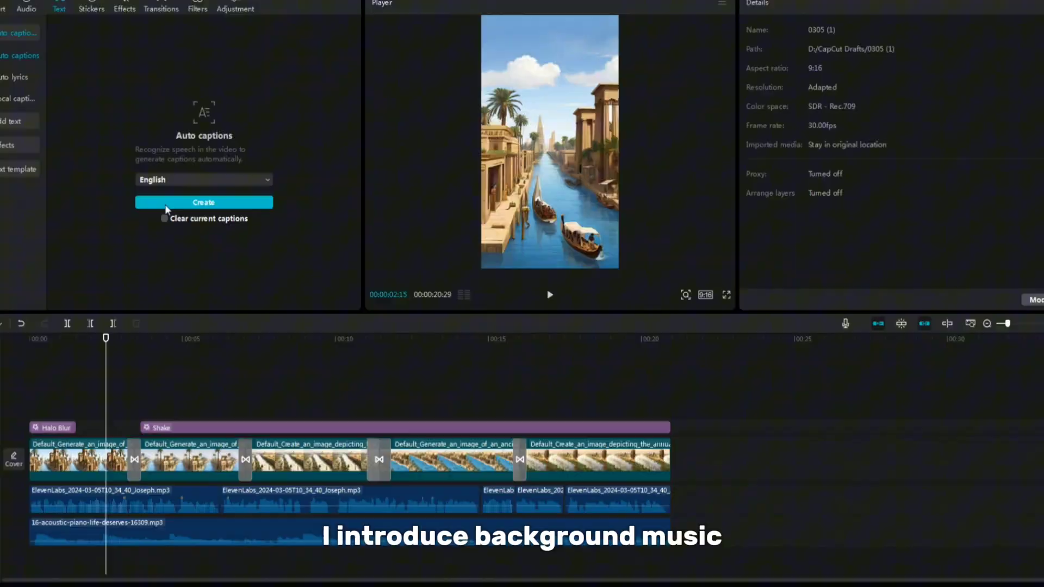
{"action": "left_click", "coordinate": [203, 202]}
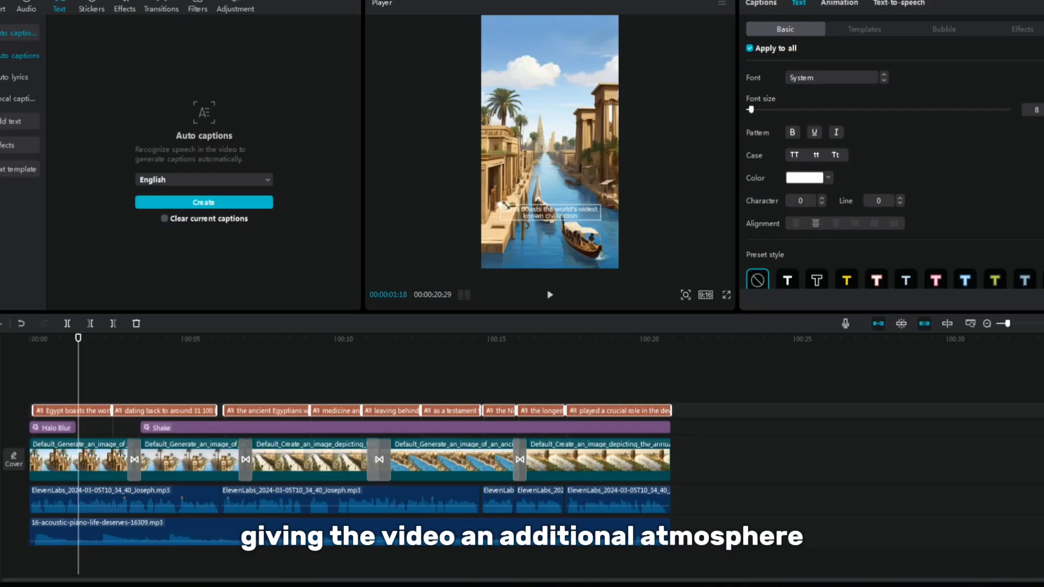
Apply a bold white caption template showing words like CIVILIZATION in capitals
{"action": "left_click", "coordinate": [865, 28]}
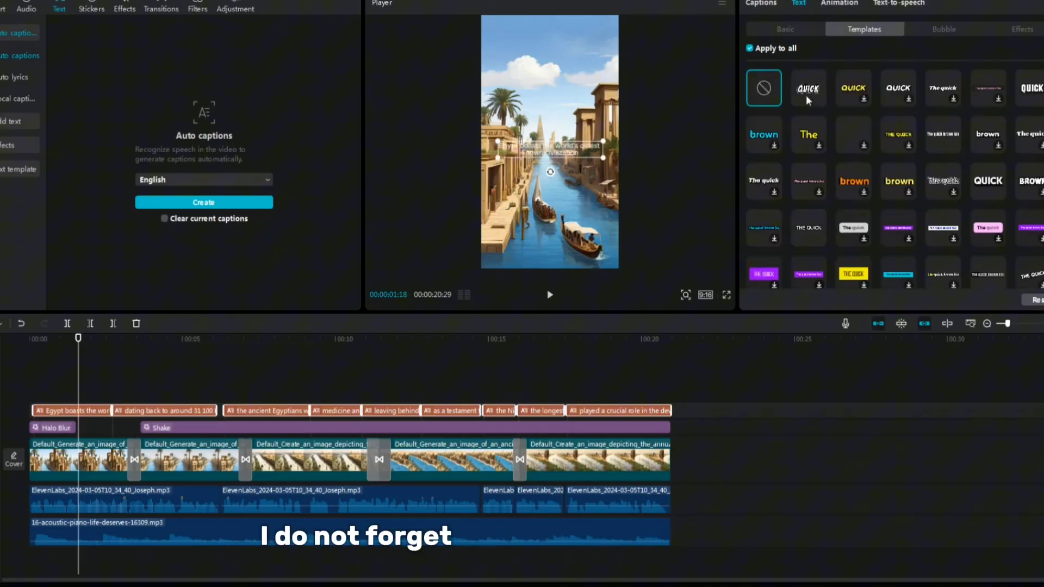
{"action": "scroll", "scroll_direction": "down", "scroll_amount": 3}
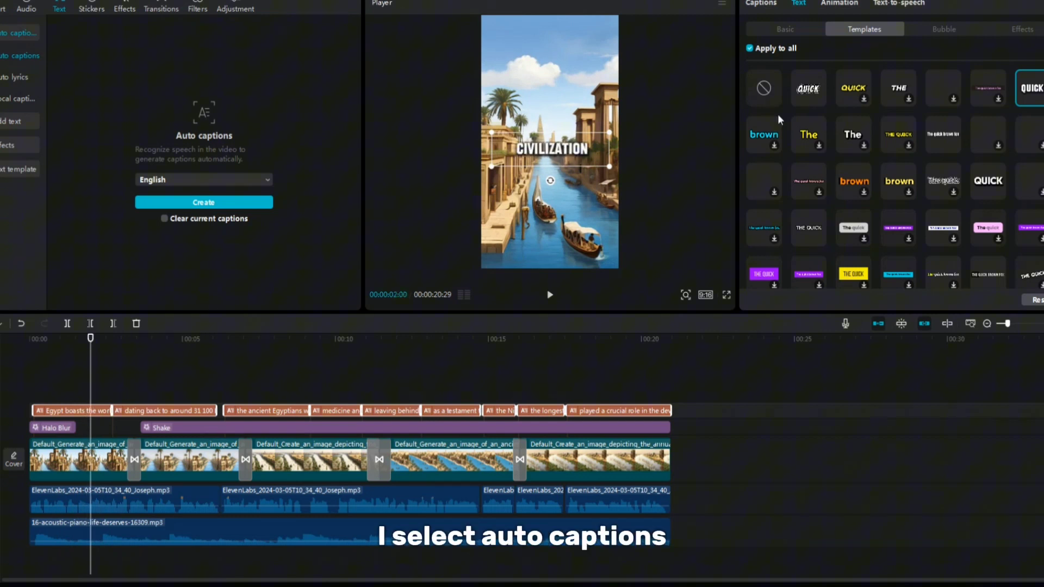
{"action": "left_click", "coordinate": [839, 3]}
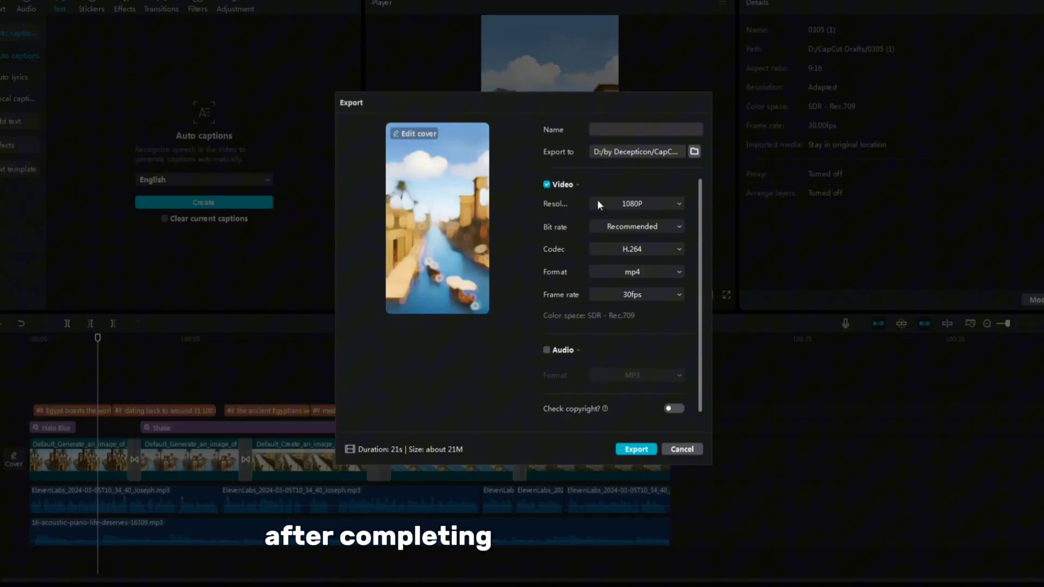
Review the export resolution choices for a 1080P MP4 at 30fps
{"action": "left_click", "coordinate": [635, 295]}
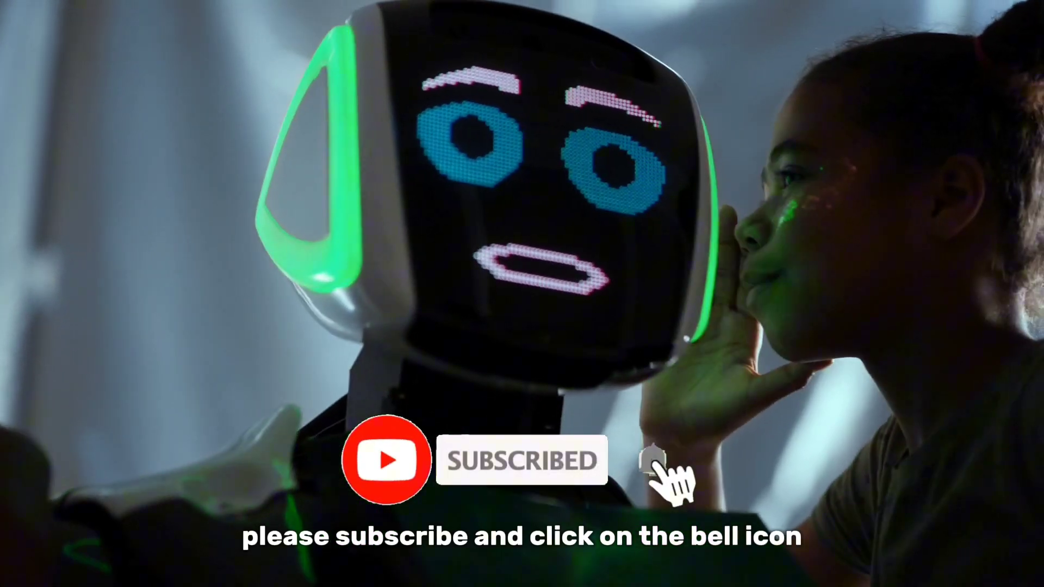
{"action": "left_click", "coordinate": [651, 459]}
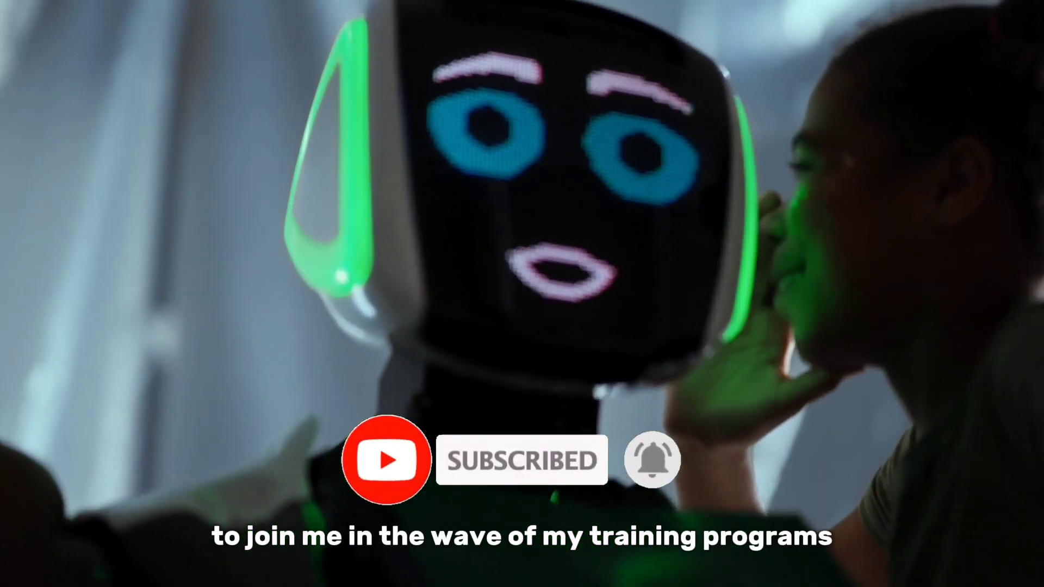